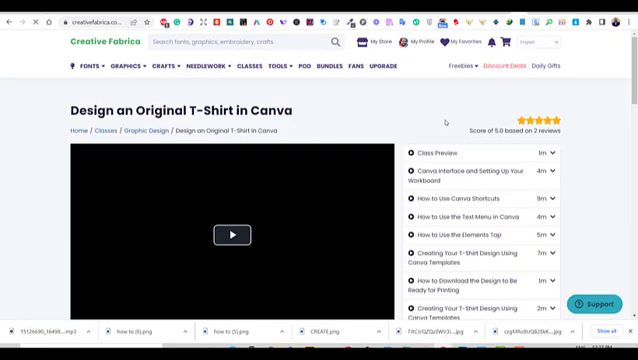
scroll("down", 3)
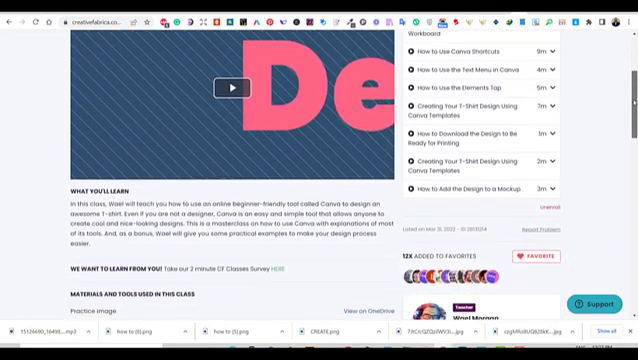
scroll("down", 3)
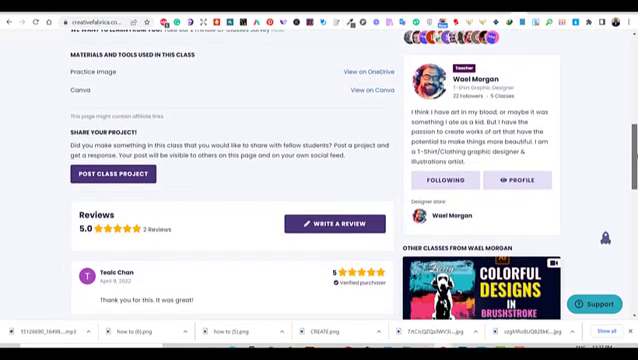
scroll("down", 3)
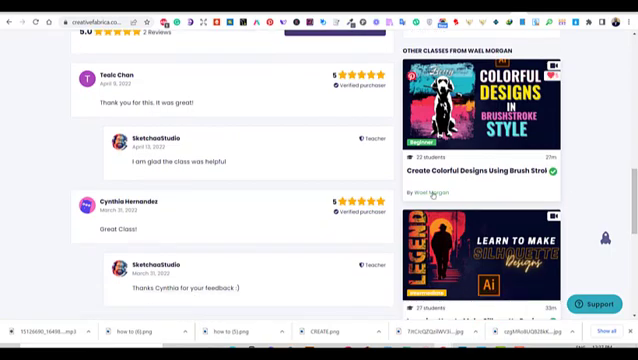